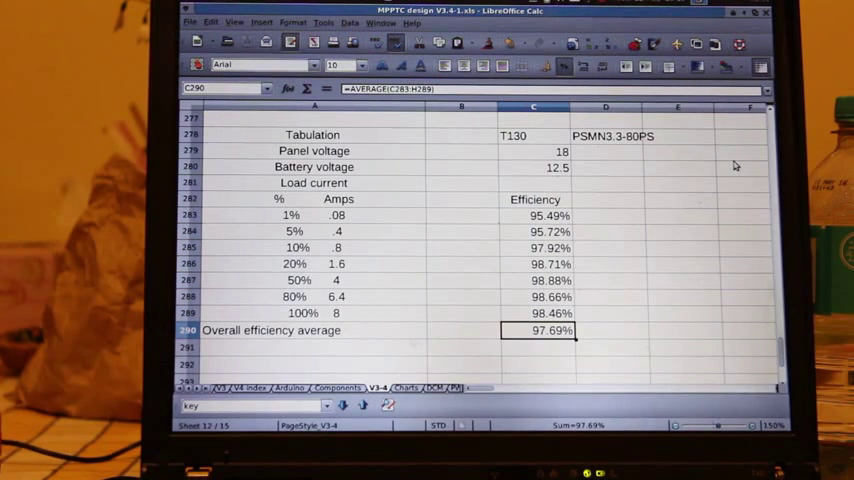
mouse_move(744, 176)
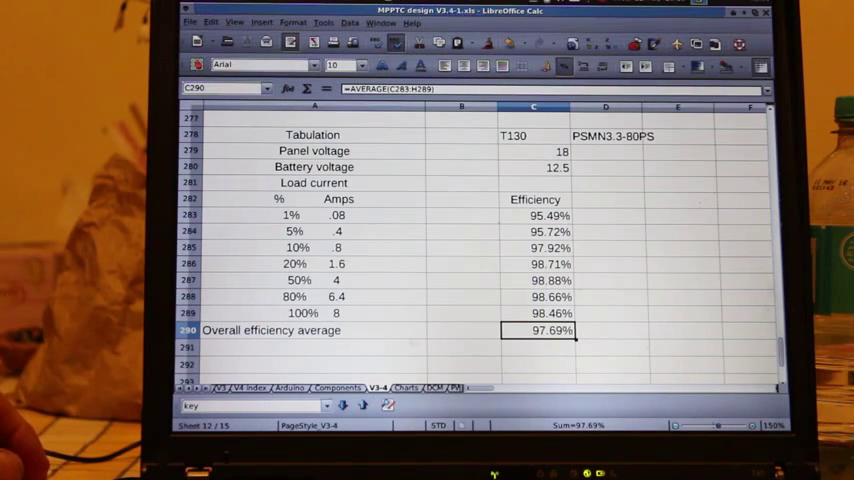
mouse_move(684, 206)
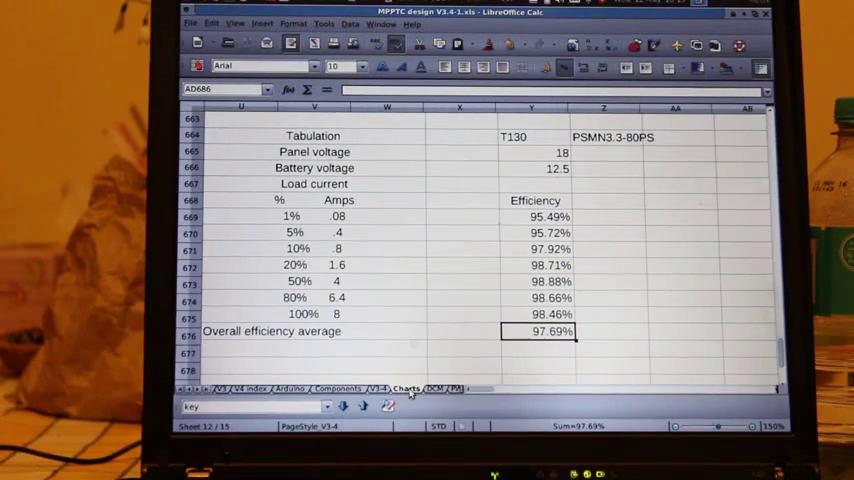
Scroll down from the efficiency table until the V3-4 power-loss chart at P=100W shows in full.
click(406, 388)
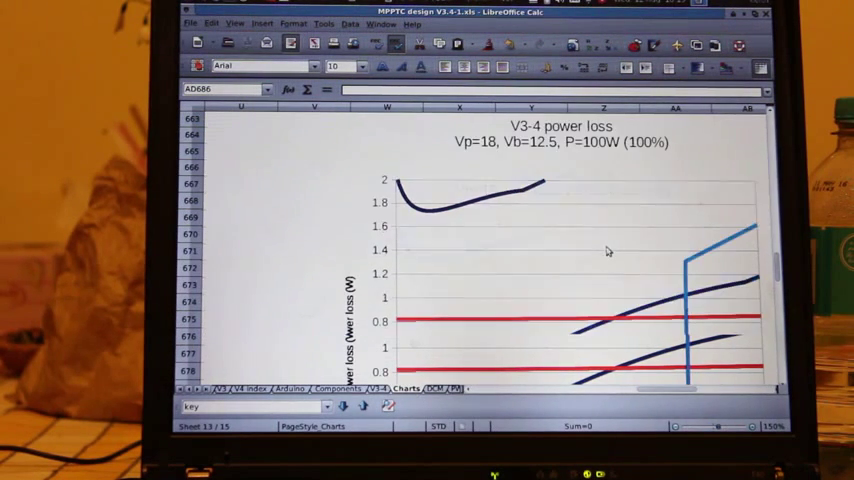
scroll(down, 3)
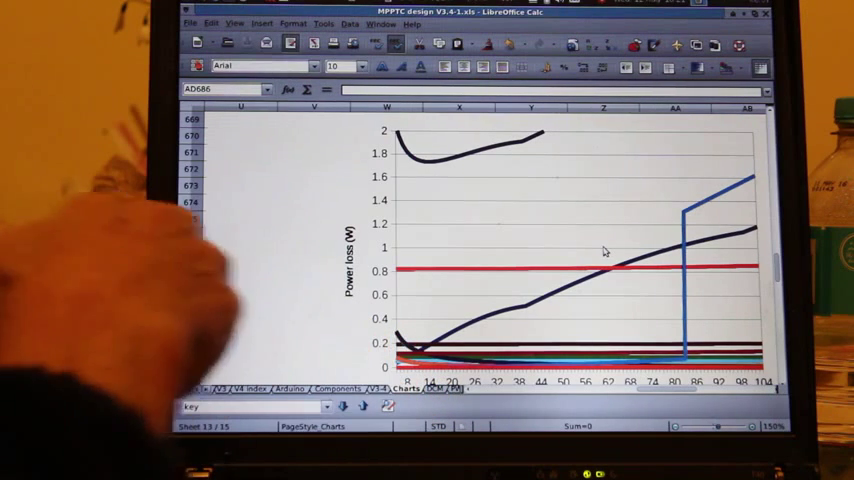
scroll(down, 3)
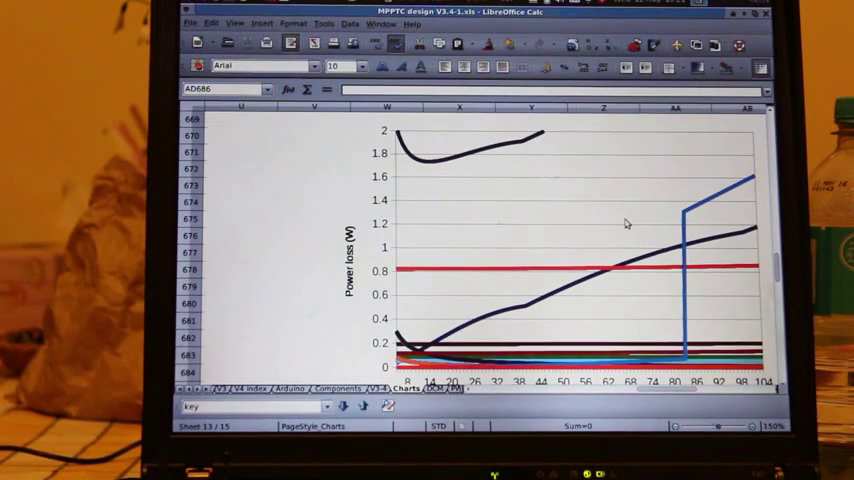
mouse_move(658, 228)
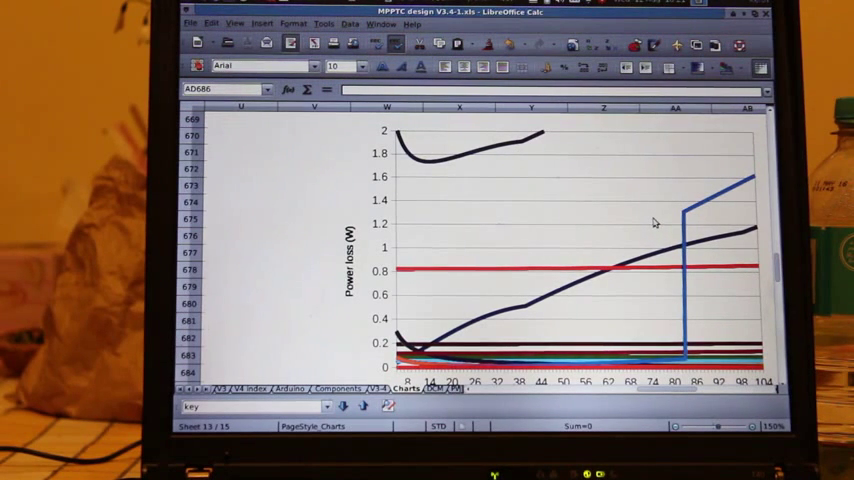
mouse_move(646, 218)
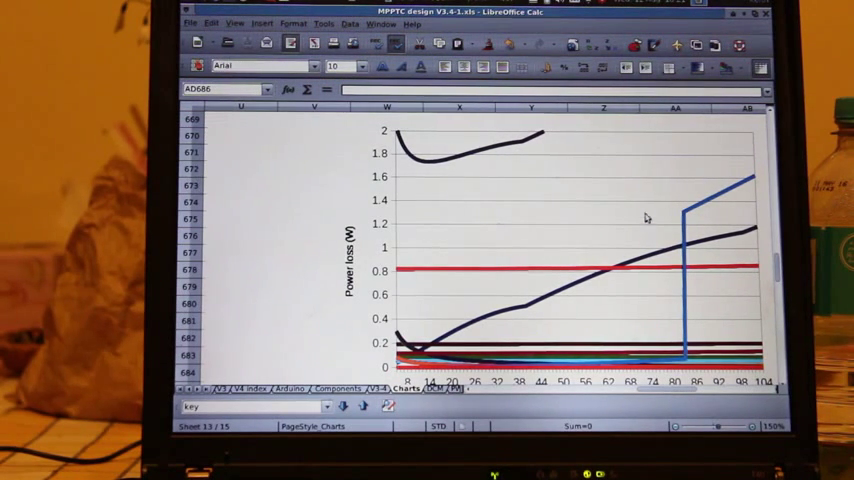
mouse_move(660, 224)
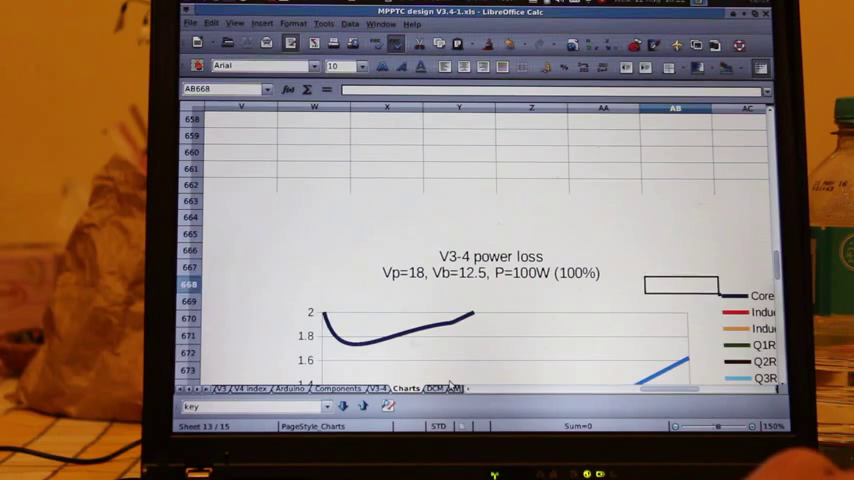
Scroll the sheet to the data table with Rcii-P, Power (W), Period and Range columns.
scroll(down, 3)
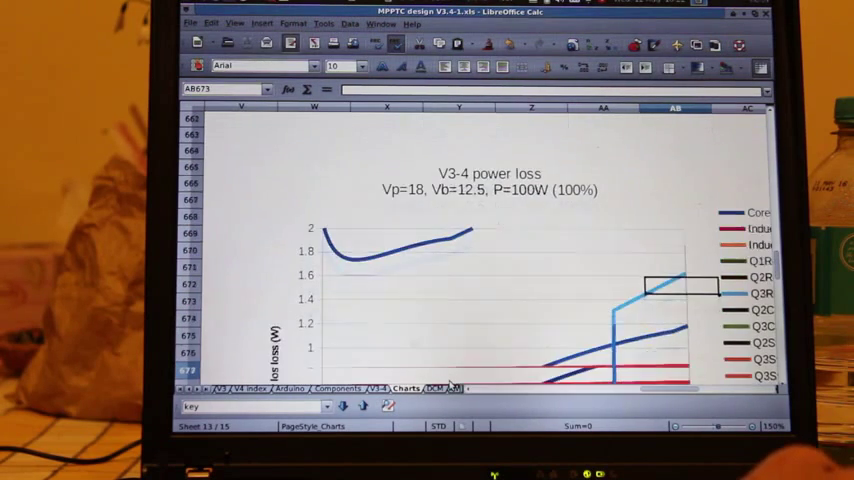
scroll(down, 3)
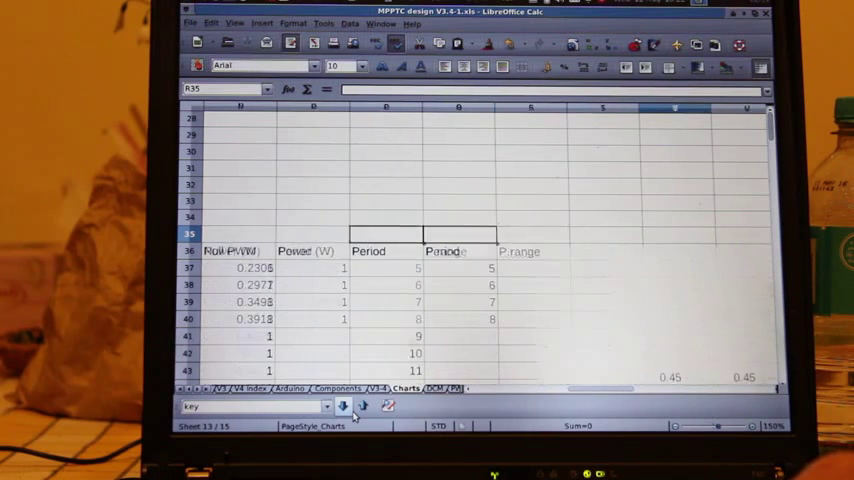
Scroll to the second V3-4 power-loss chart at P=1 W with curves falling from about 0.4 W.
scroll(right, 3)
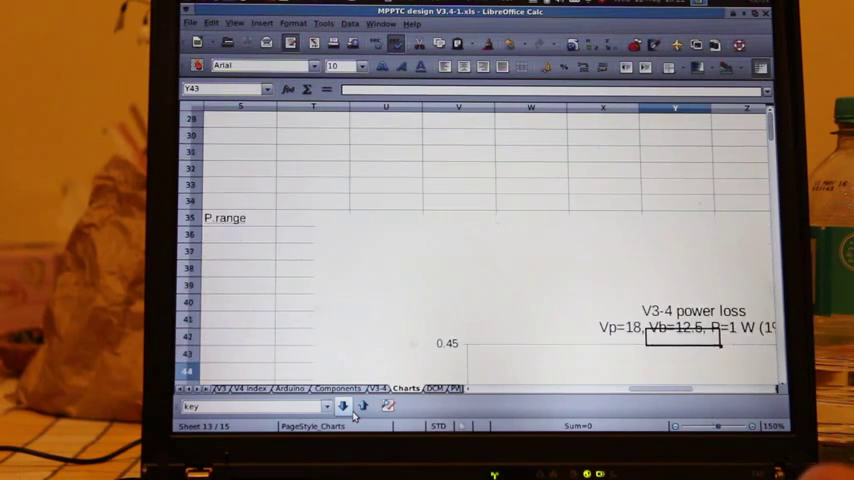
scroll(down, 3)
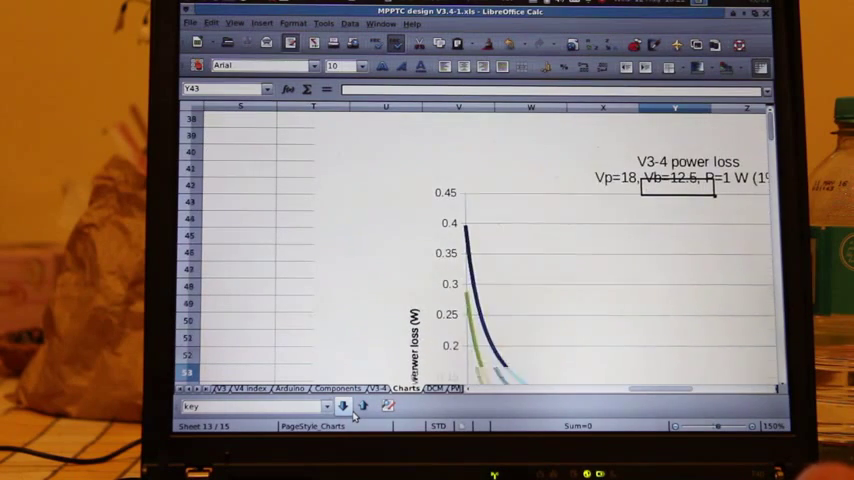
scroll(down, 3)
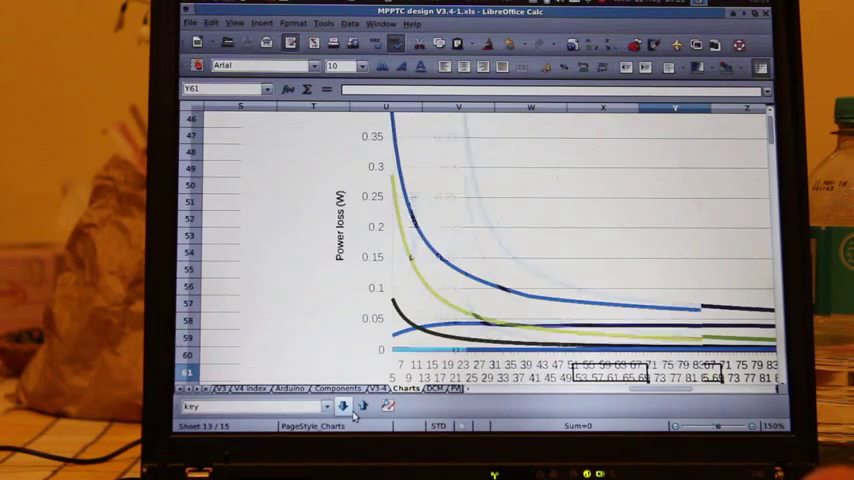
scroll(right, 3)
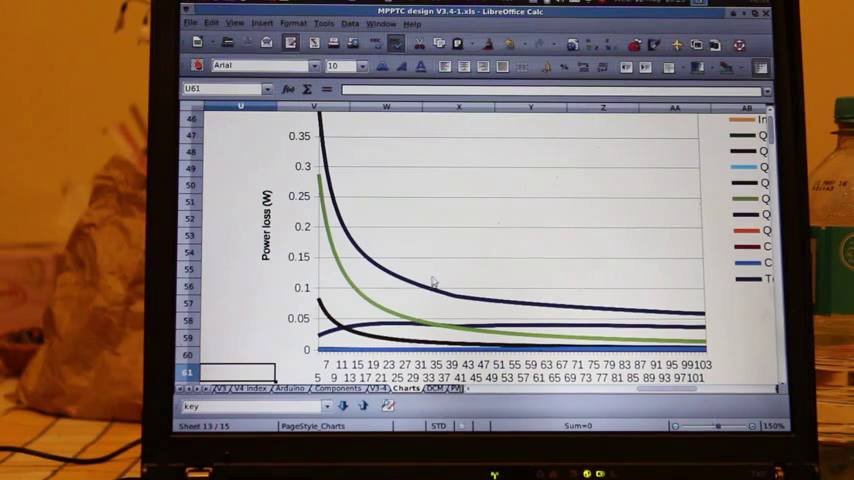
mouse_move(436, 278)
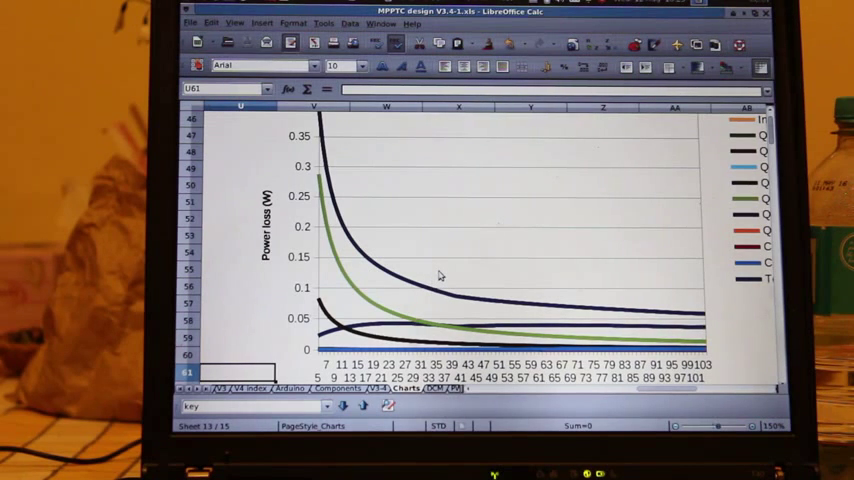